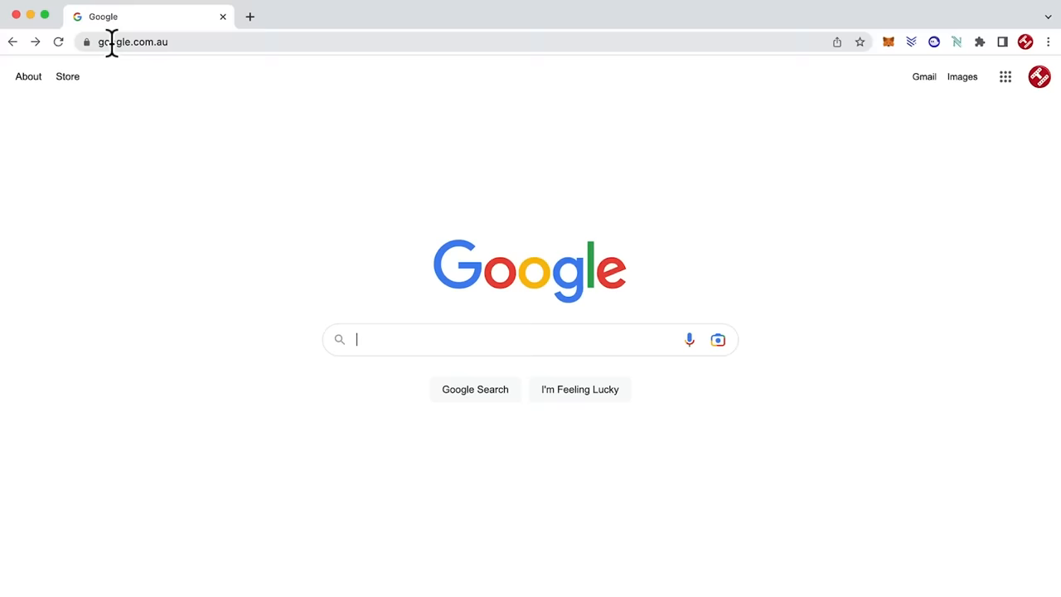
Step: Load discord.com in Chrome and go to Discord's Discover page
{"action": "type", "text": "discord.com"}
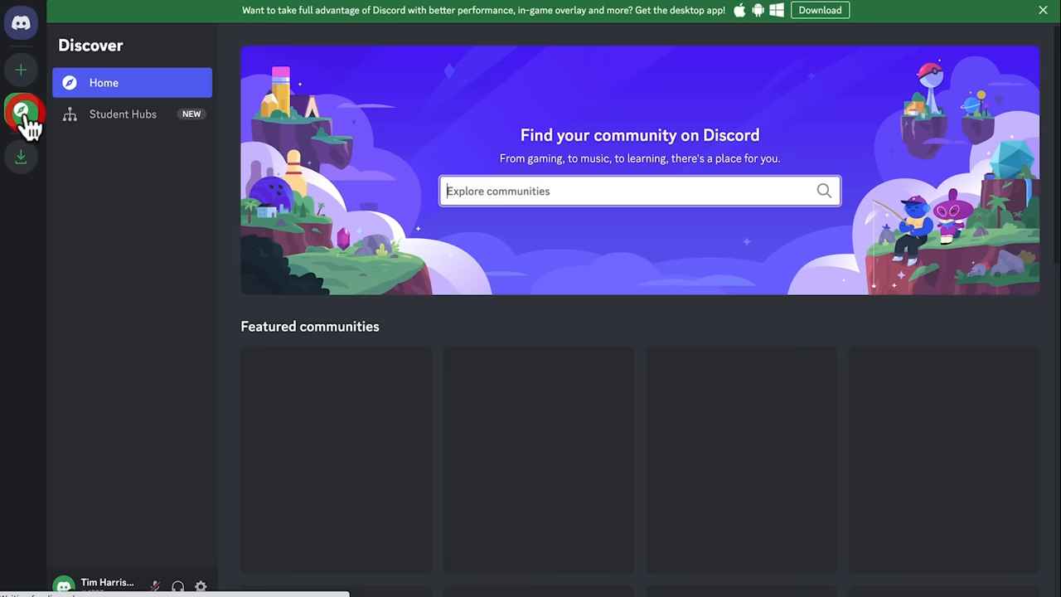
Step: Search Discover for 'midjourney' and preview the Midjourney community server
{"action": "type", "text": "midjourney"}
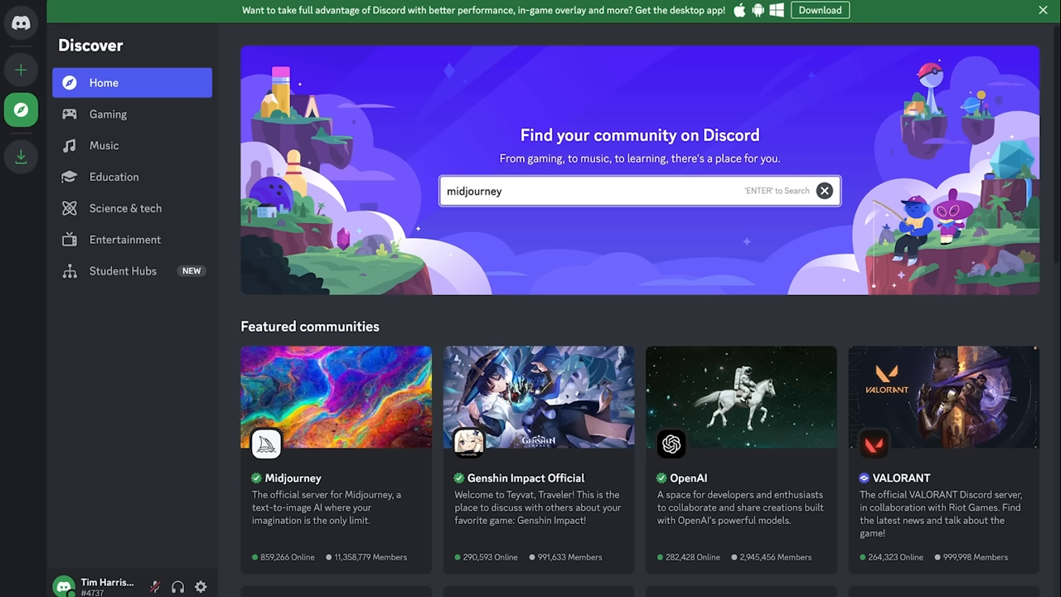
{"action": "left_click", "coordinate": [336, 397]}
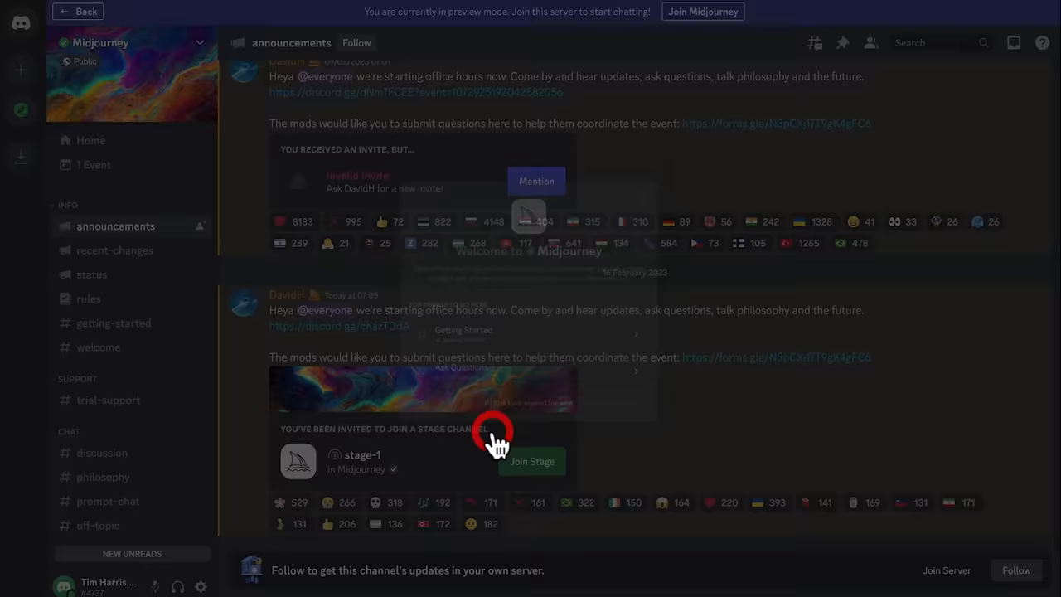
Step: Join the Midjourney server, passing the 'Are you human?' verification check
{"action": "left_click", "coordinate": [703, 11]}
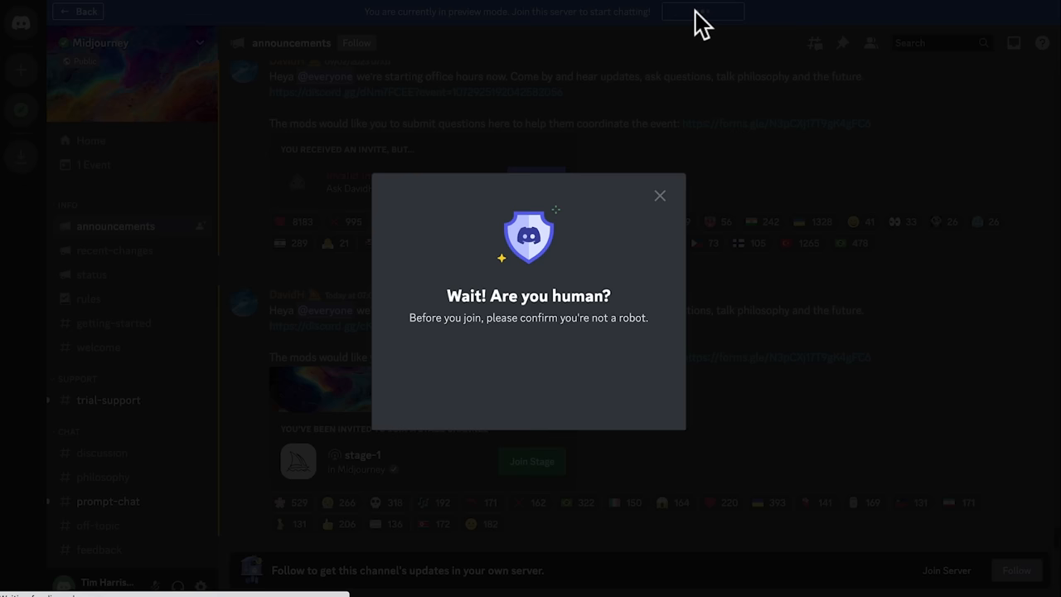
{"action": "left_click", "coordinate": [442, 374]}
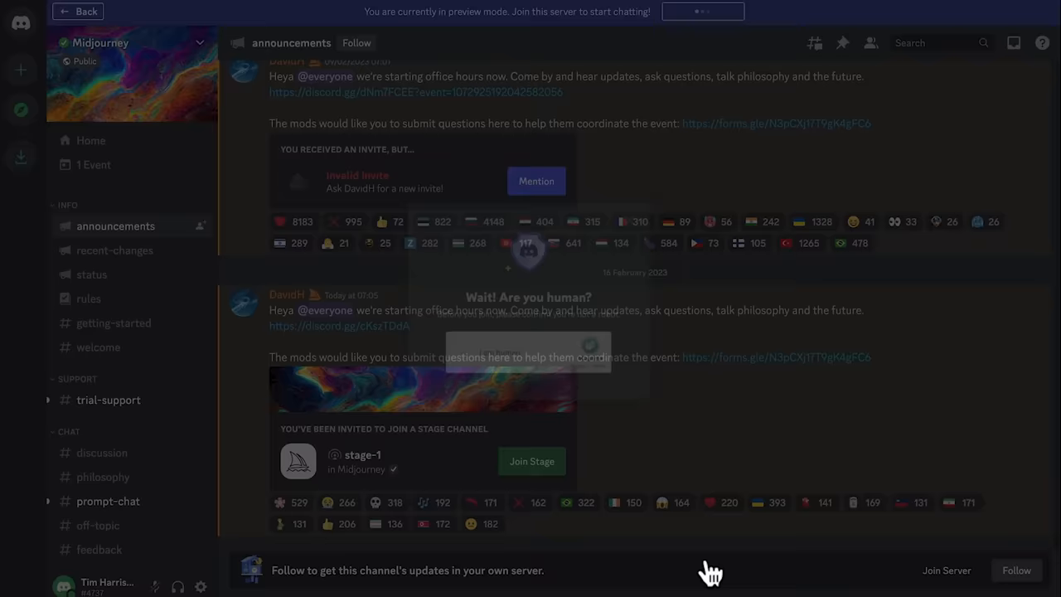
{"action": "left_click", "coordinate": [89, 112]}
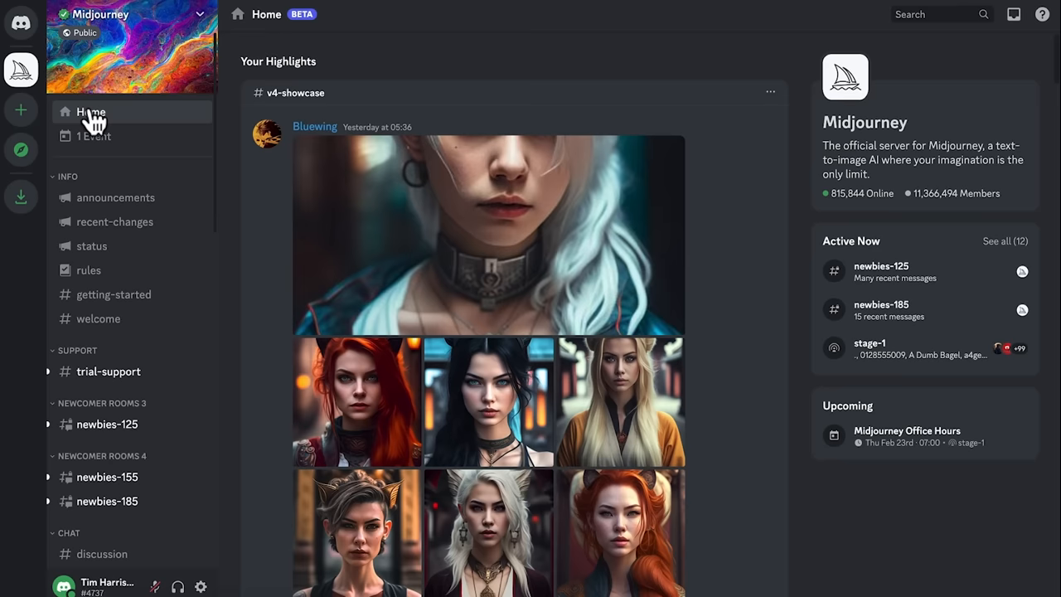
Step: Open #newbies-185 under Newcomer Rooms 4
{"action": "left_click", "coordinate": [106, 500]}
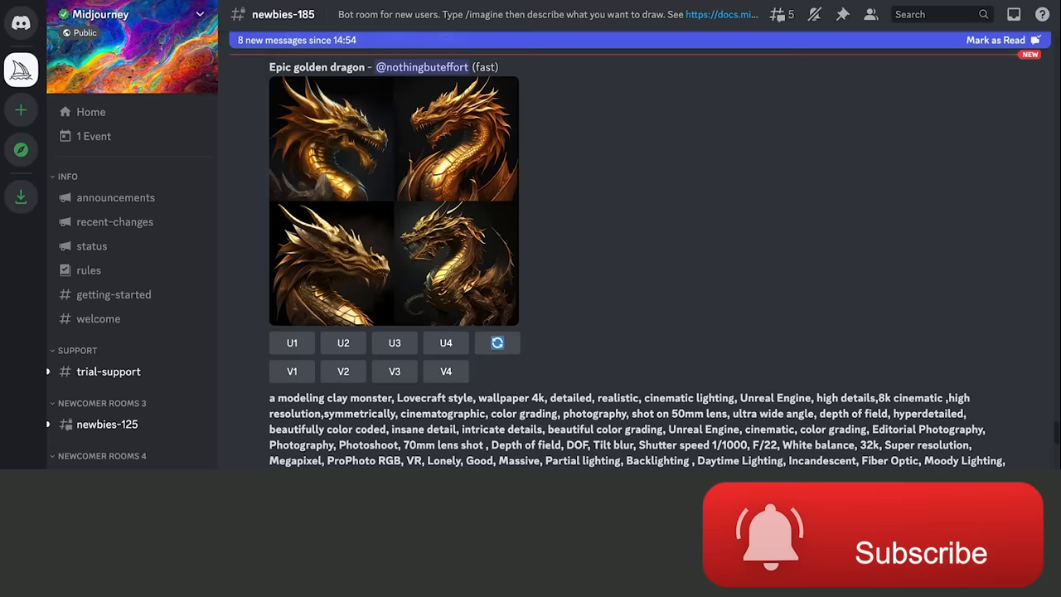
Step: Send an /imagine prompt: Egyptian goddess wielding a light saber, pyramids of Giza, --ar 16:9
{"action": "type", "text": "Portrait of Egyptian goddess wielding a light saber, pyramids of Giza in the background, but the pyramids are taking off like spaceships, epic star-filled night sky, --ar"}
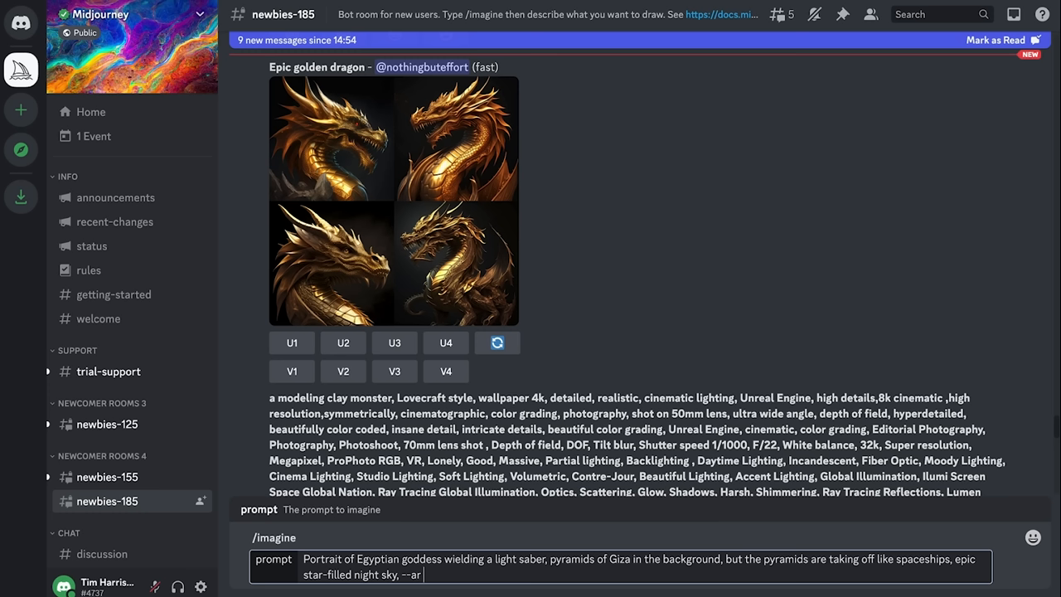
{"action": "key", "text": "Enter"}
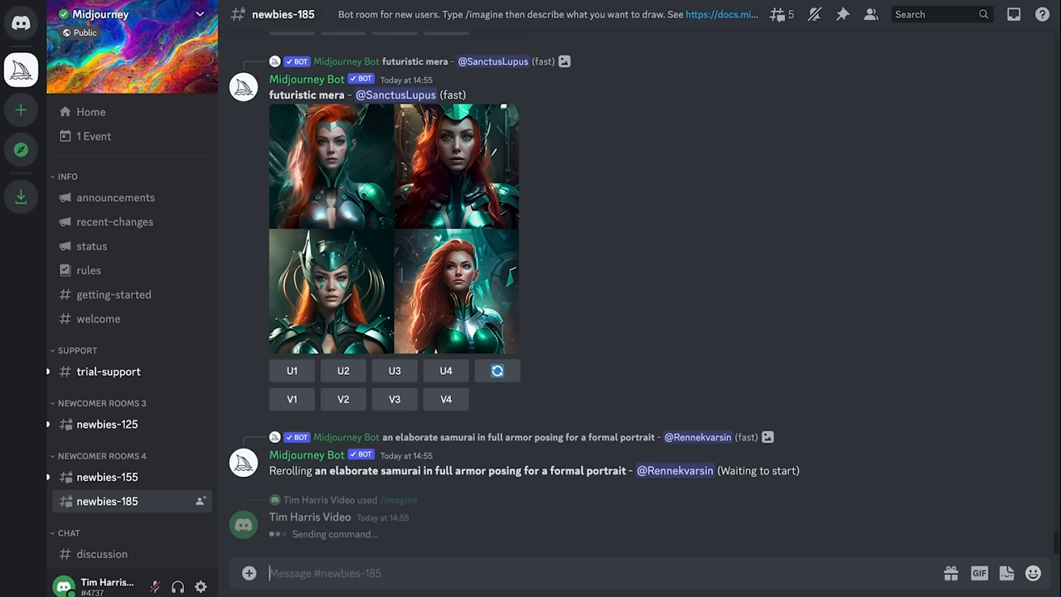
Step: Scroll down to the finished four-image goddess grid
{"action": "scroll", "scroll_direction": "down", "scroll_amount": 3}
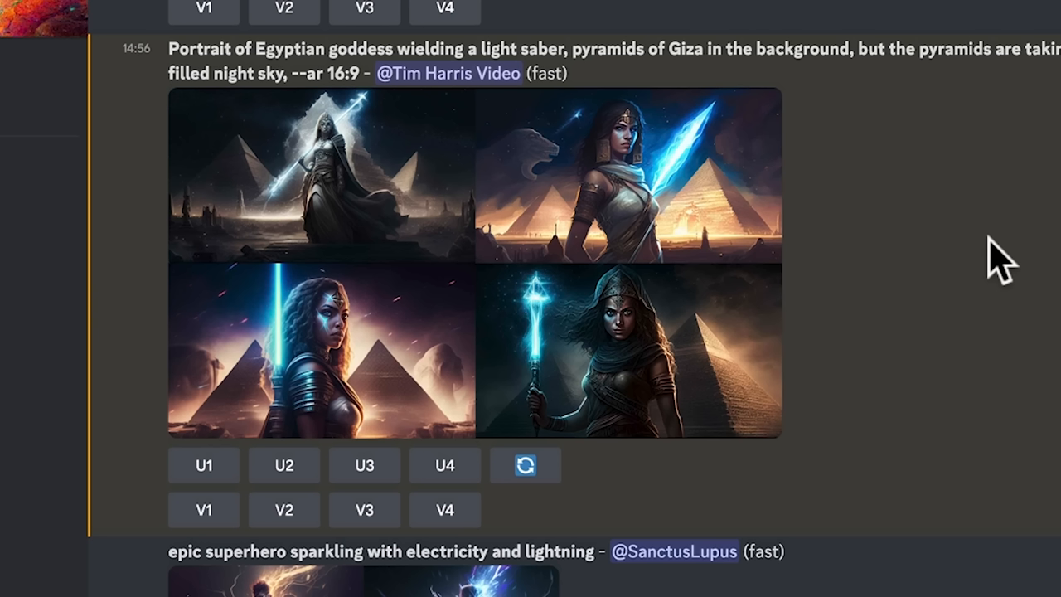
{"action": "mouse_move", "coordinate": [862, 360]}
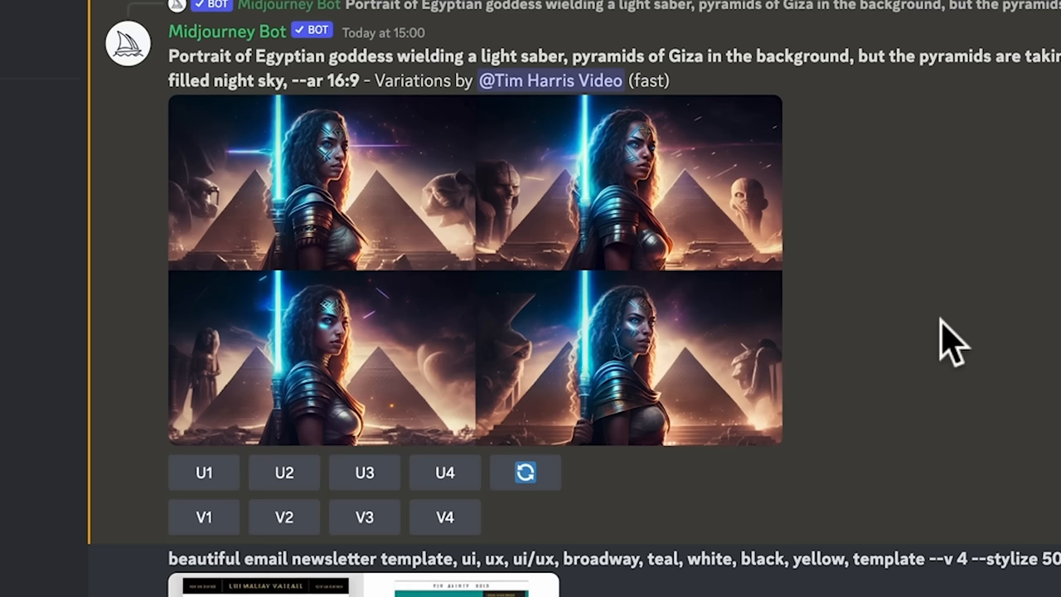
Step: Upscale the second goddess variation with U2
{"action": "left_click", "coordinate": [283, 472]}
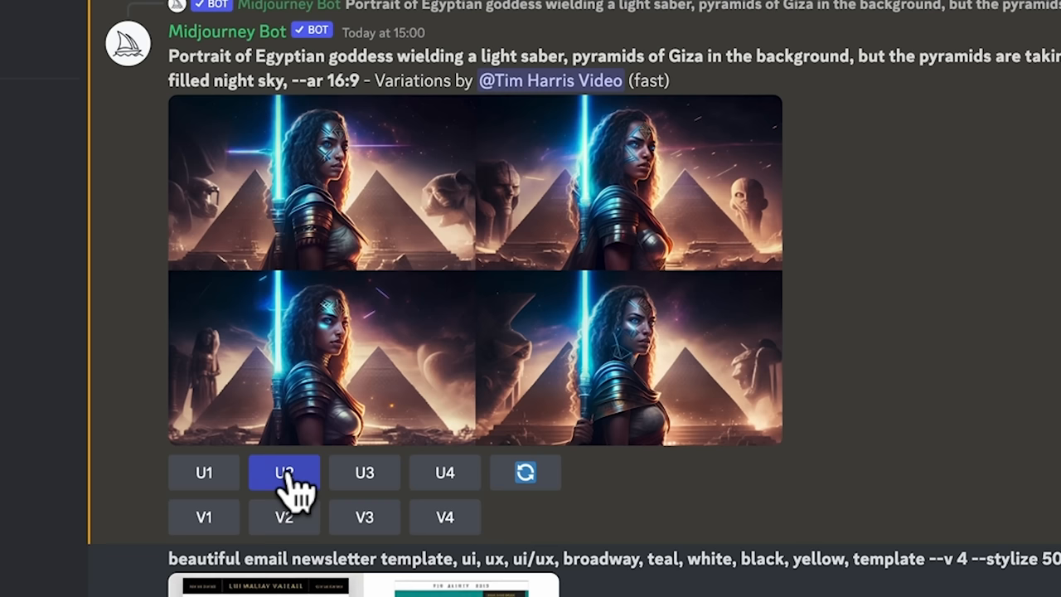
{"action": "left_click", "coordinate": [284, 472]}
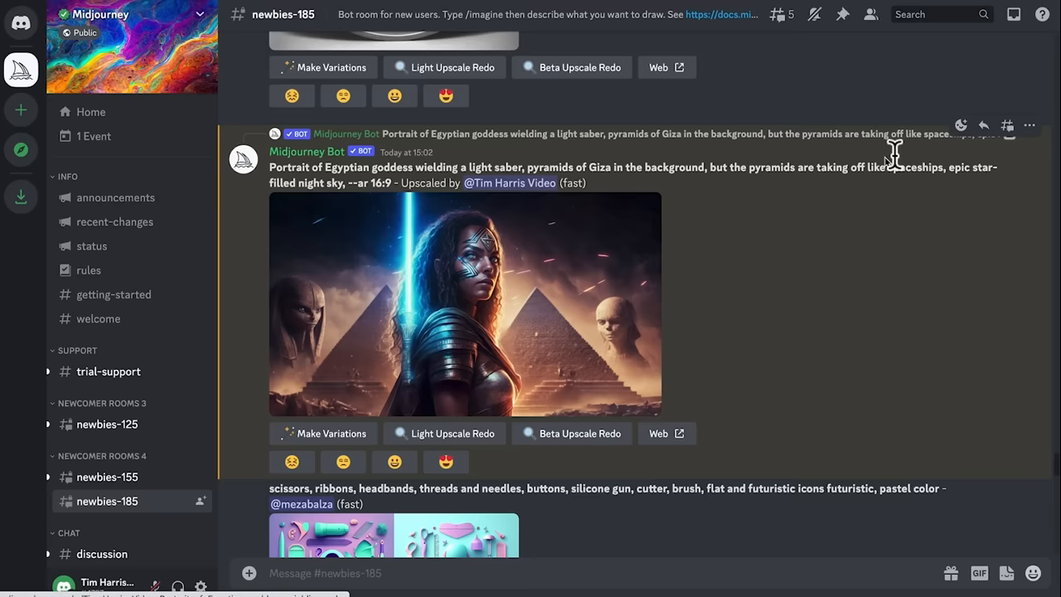
Step: Enlarge the upscaled goddess image and save it to the Midjourney folder
{"action": "left_click", "coordinate": [19, 71]}
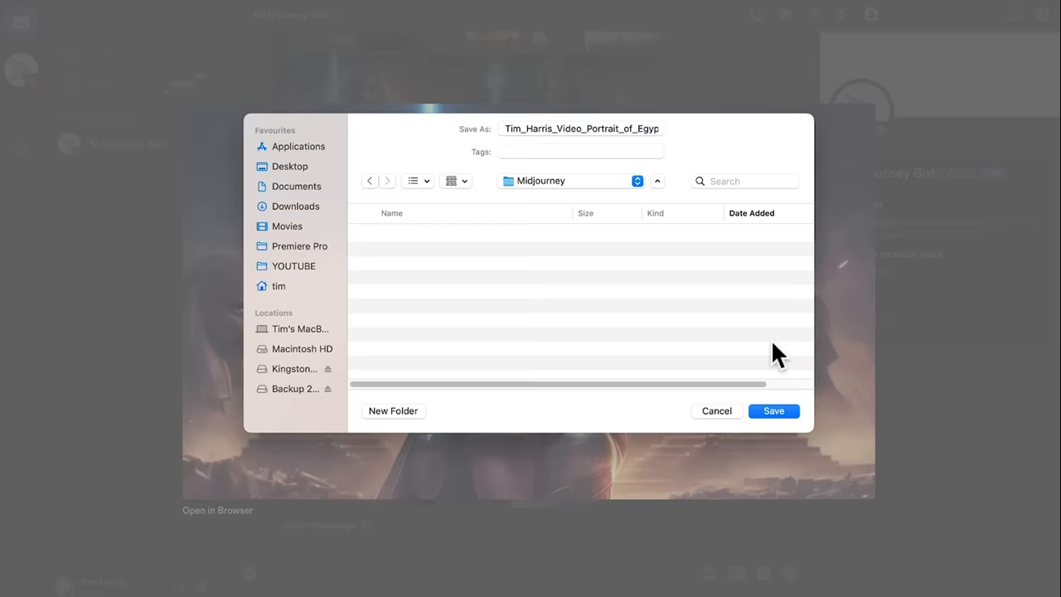
{"action": "left_click", "coordinate": [774, 410]}
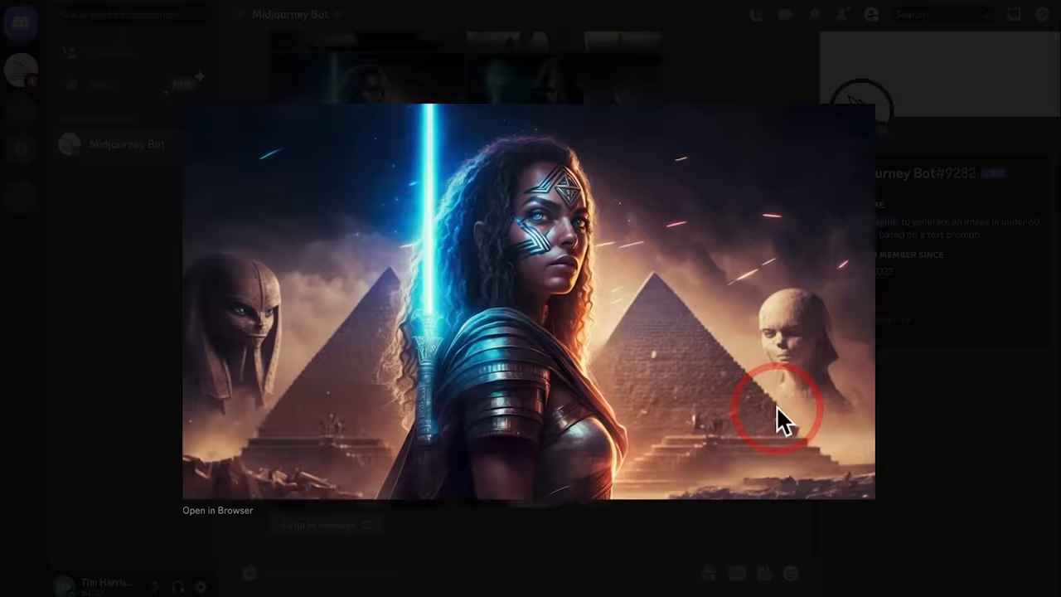